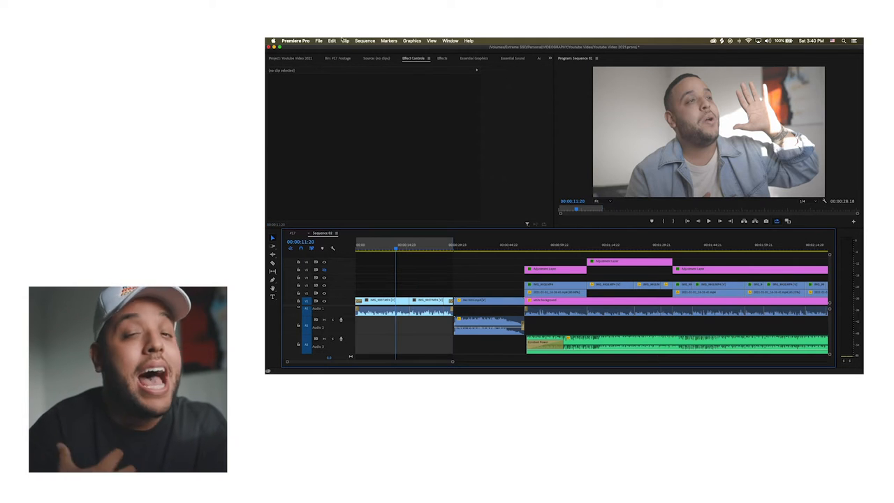
Step: Open the File menu to reach the new-item commands
click(318, 41)
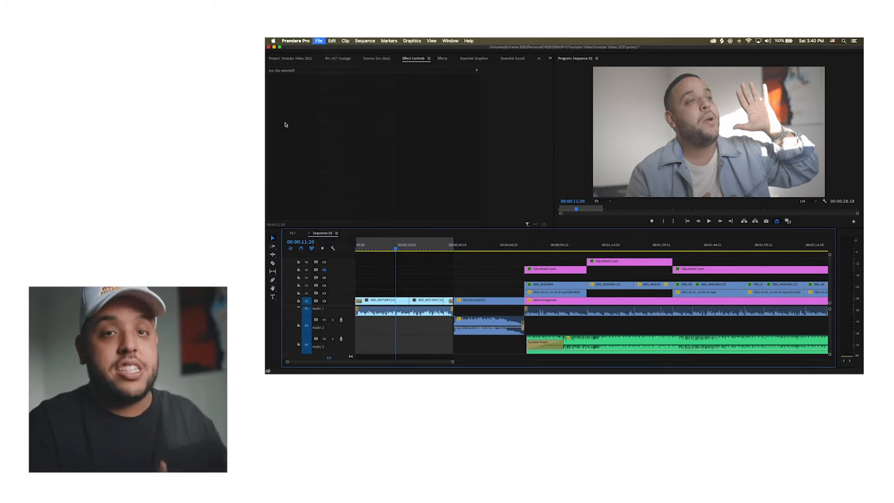
click(319, 40)
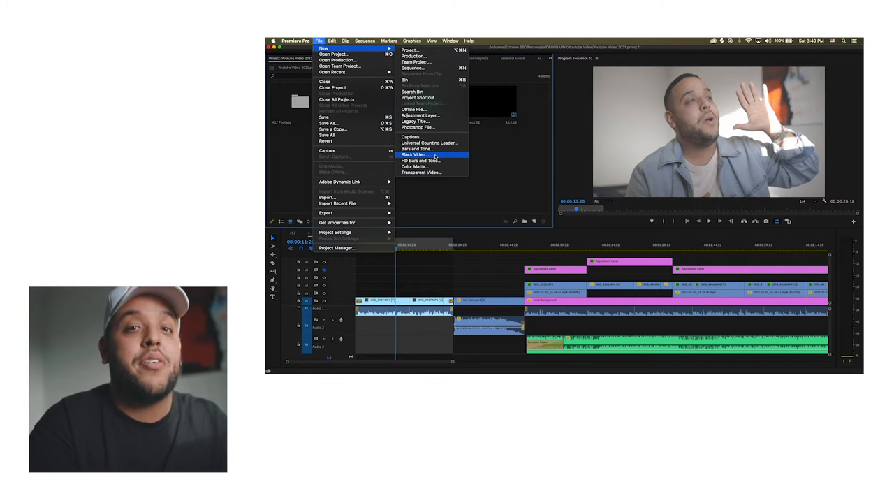
mouse_move(415, 121)
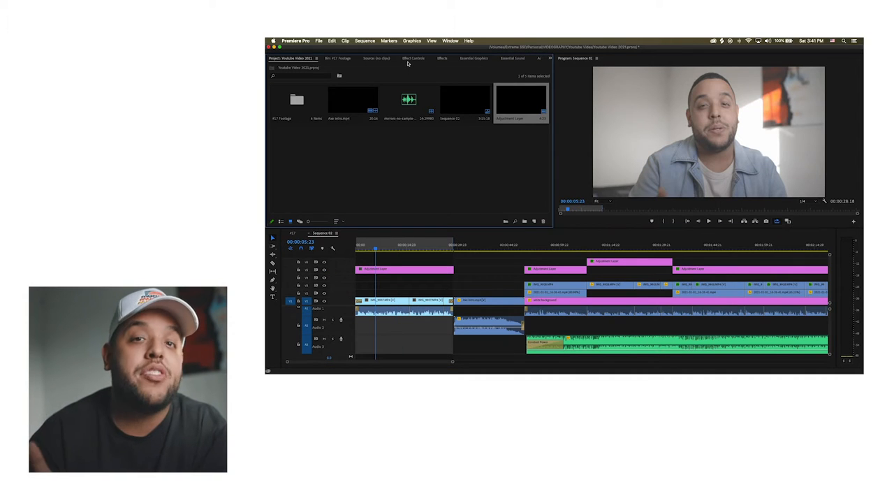
Step: Select the new adjustment layer clip on the top video track
click(442, 58)
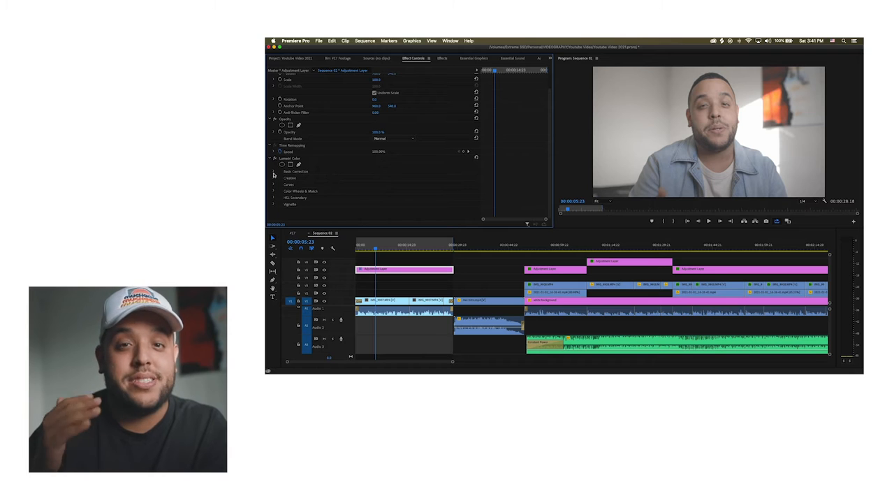
Step: Expand Basic Correction and choose Browse from the Input LUT dropdown
click(273, 172)
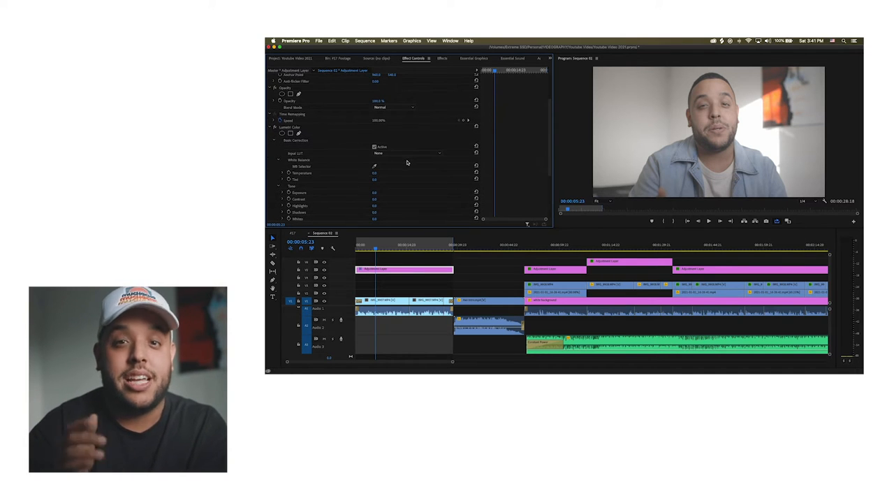
click(408, 153)
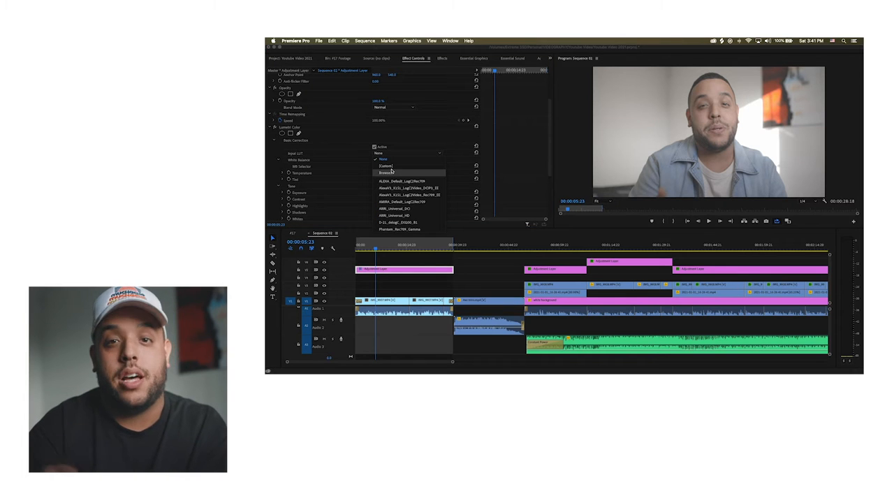
click(385, 173)
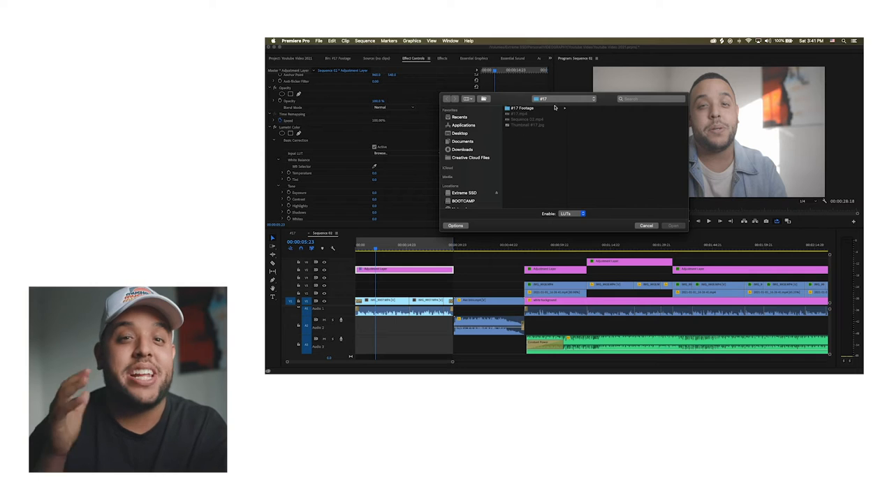
Step: Load Creed 2.cube from VIDEOGRAPHY > LUT color pack > LUT .cube Files
click(562, 99)
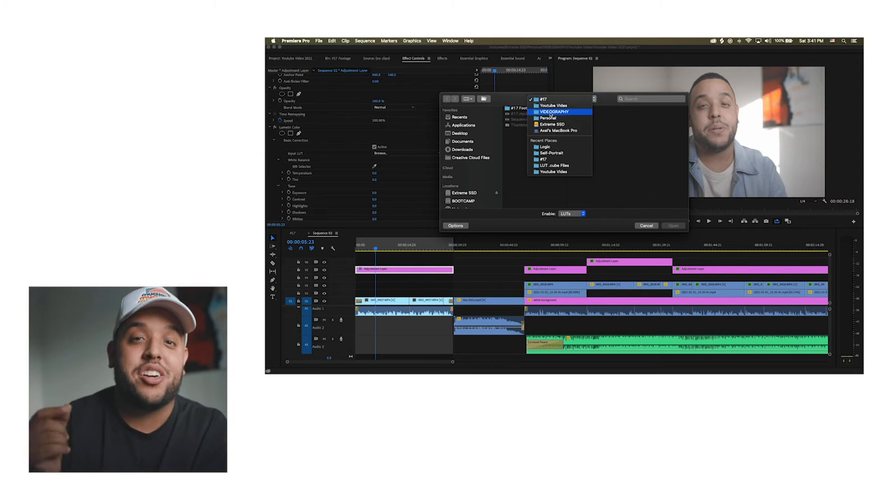
click(554, 111)
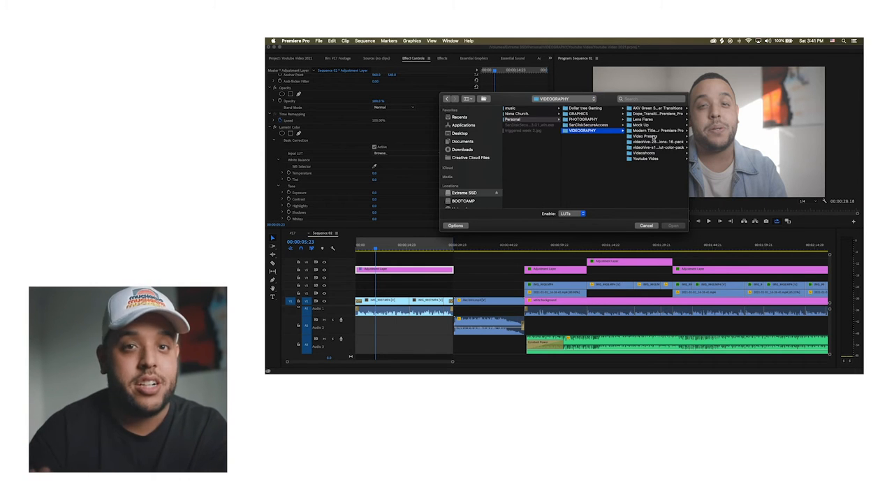
click(656, 113)
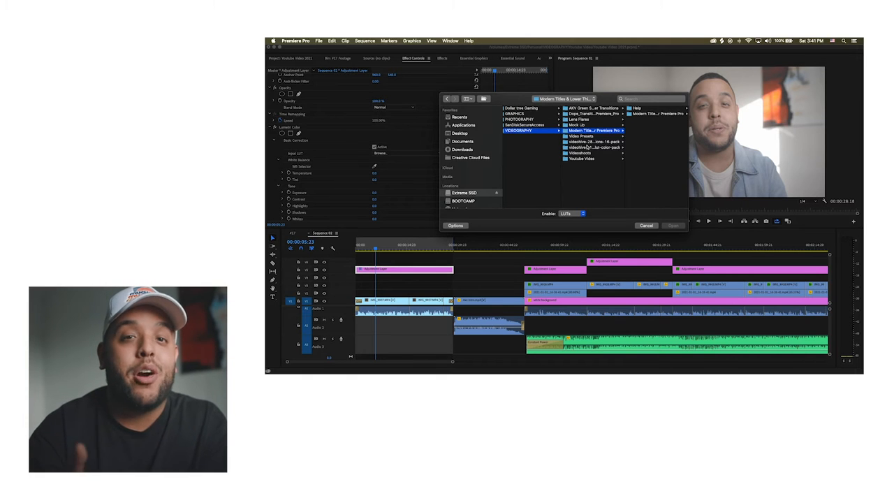
click(581, 135)
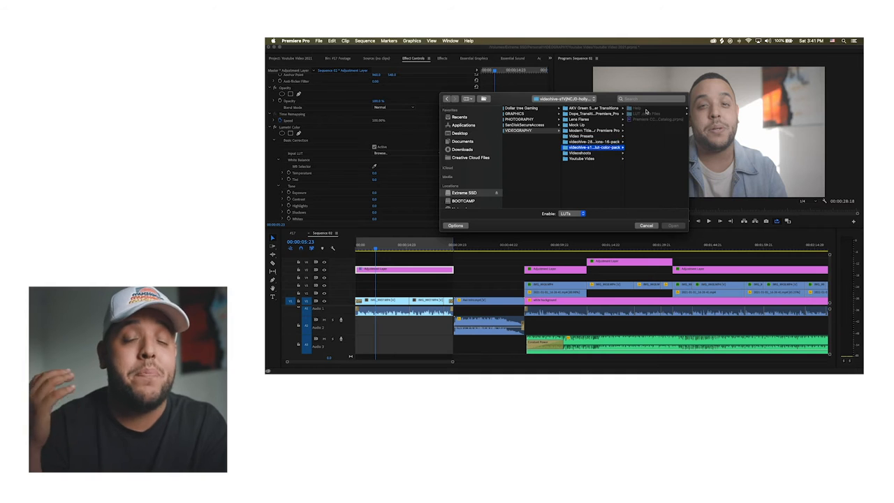
click(586, 113)
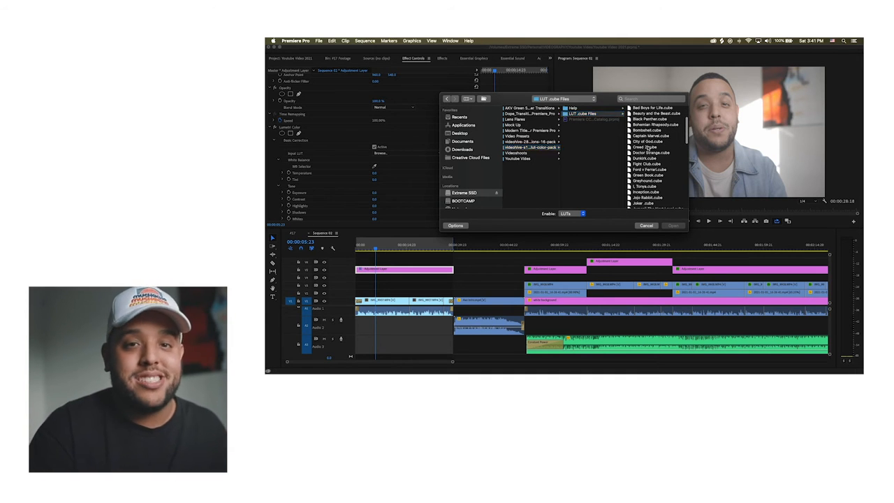
click(567, 147)
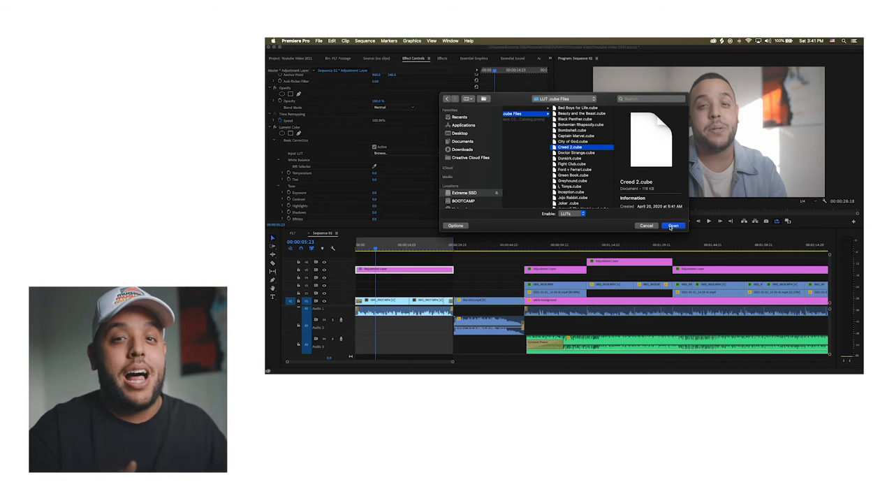
click(673, 225)
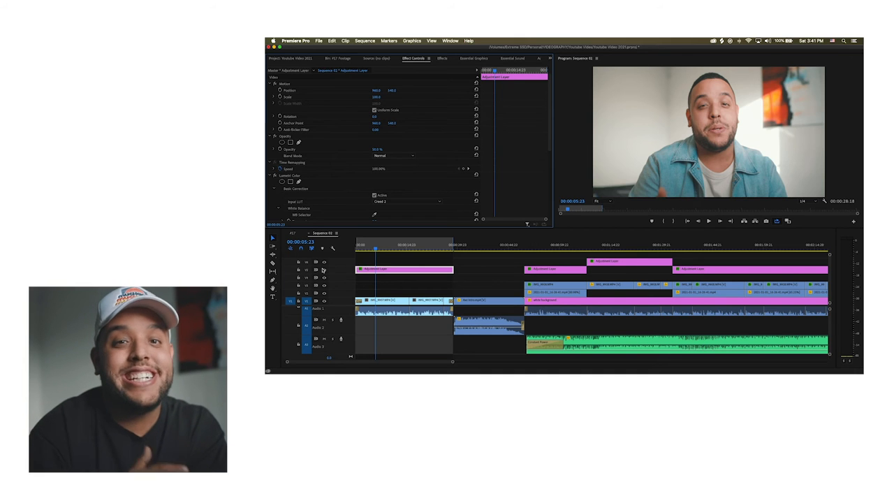
Step: Move the playhead to about 12 seconds to preview the graded footage
click(398, 244)
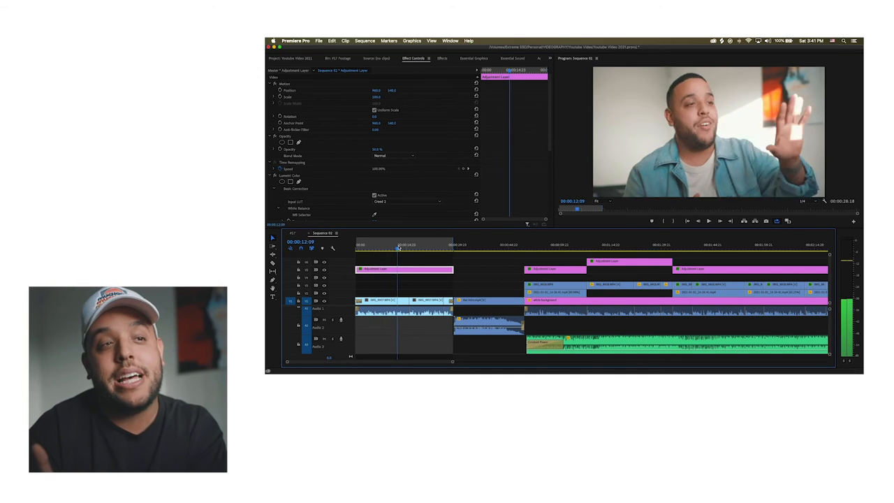